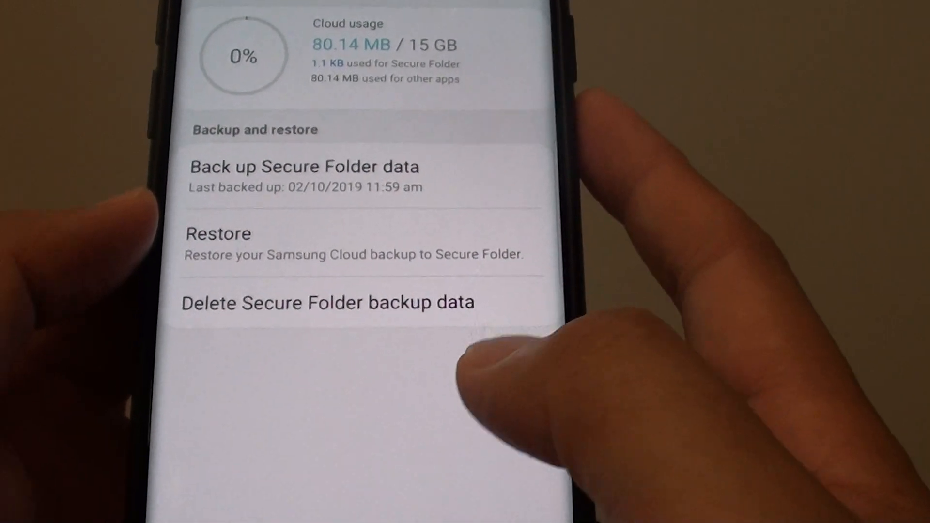
Return to the home screen from the Secure Folder backup page
key(home)
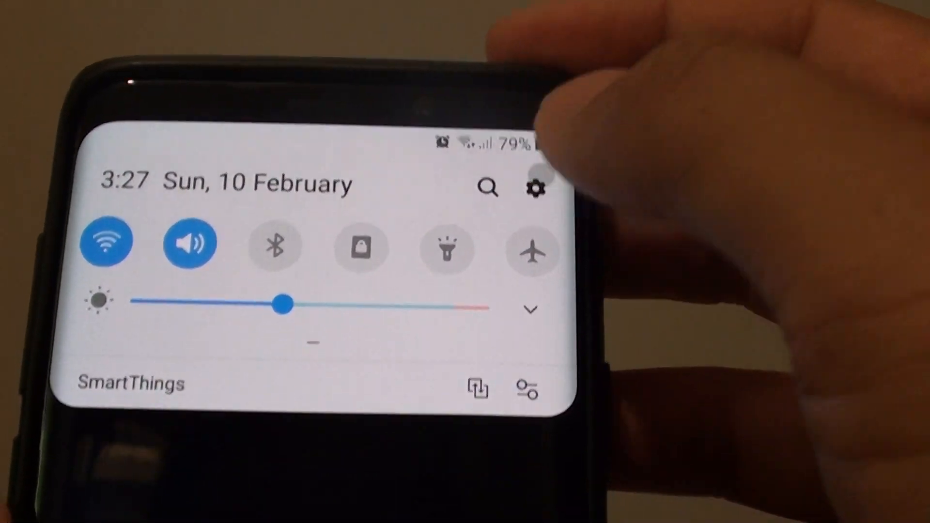
Go to Settings, then Biometrics and security, then the Secure Folder settings page
click(534, 187)
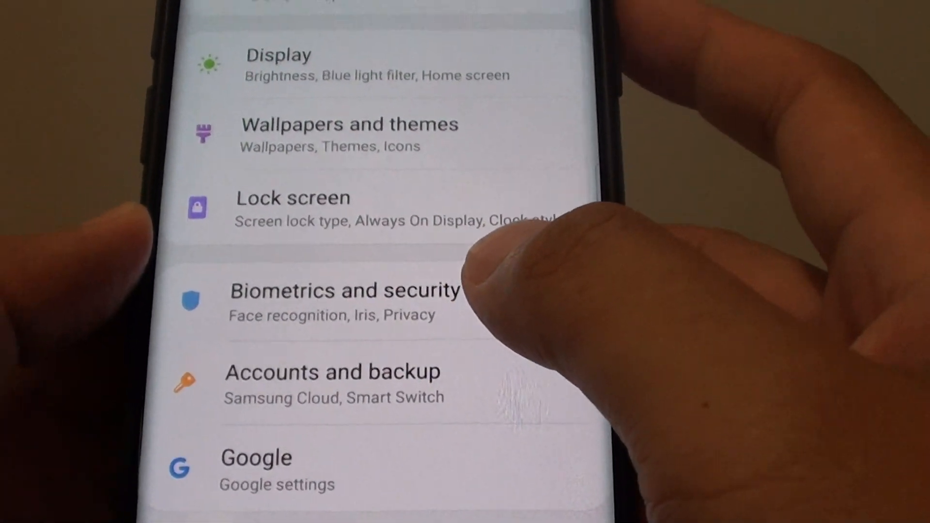
click(344, 291)
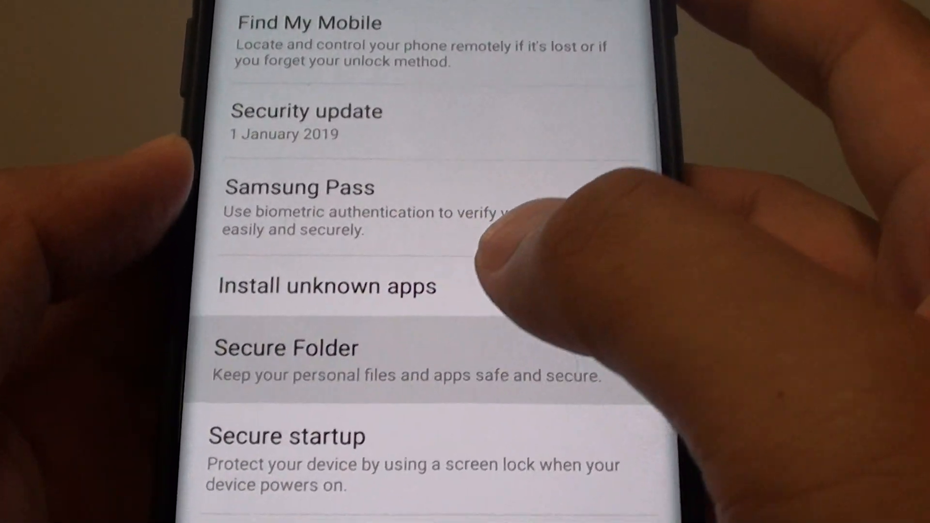
click(285, 348)
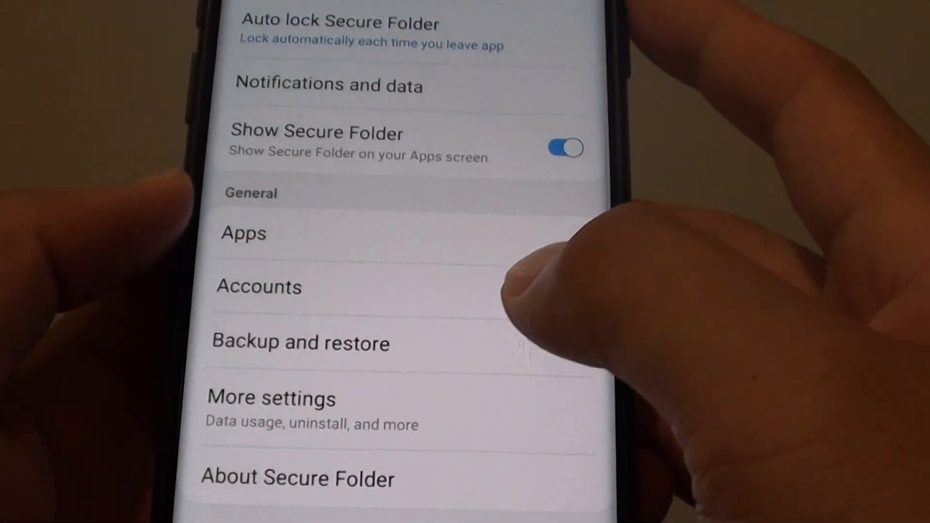
Open Secure Folder Backup and restore and scroll to the Galaxy S9+ backup data
click(299, 342)
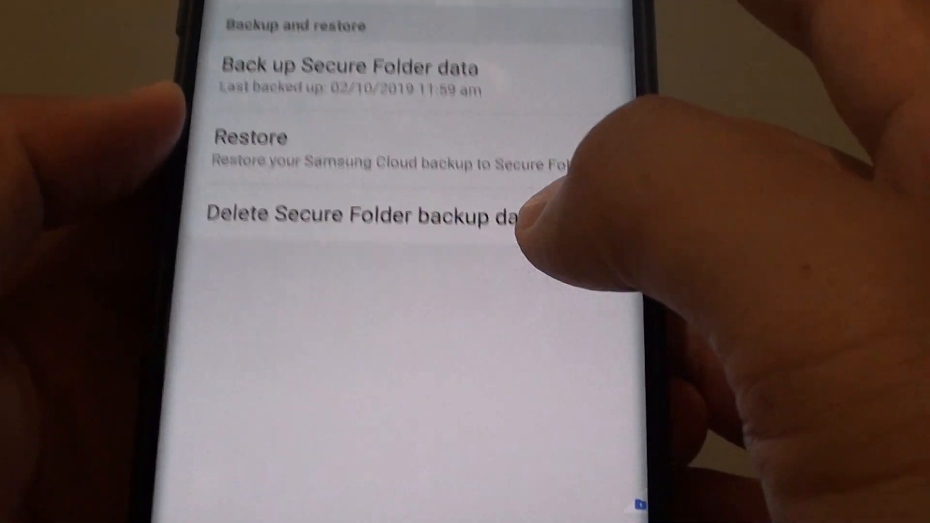
scroll(down, 3)
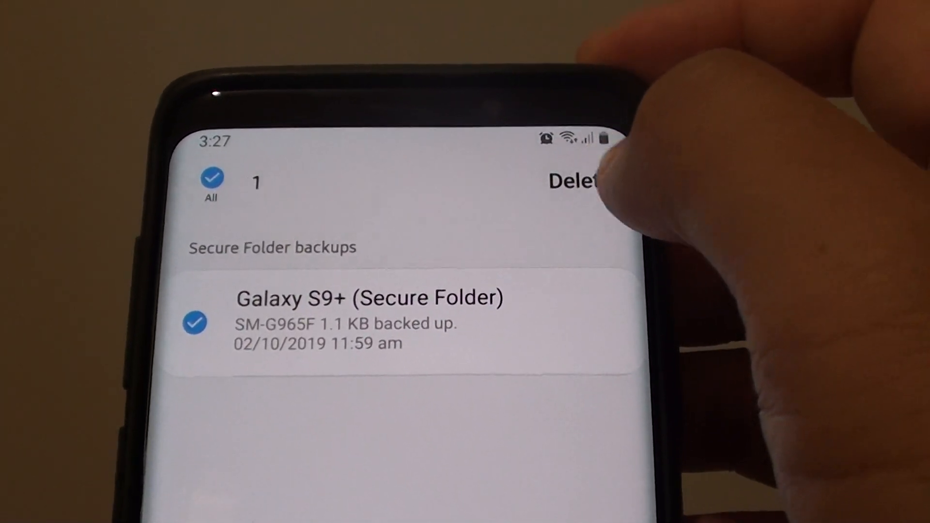
Delete the Galaxy S9+ Secure Folder backup and confirm, leaving 'Last backed up: Never'
click(573, 181)
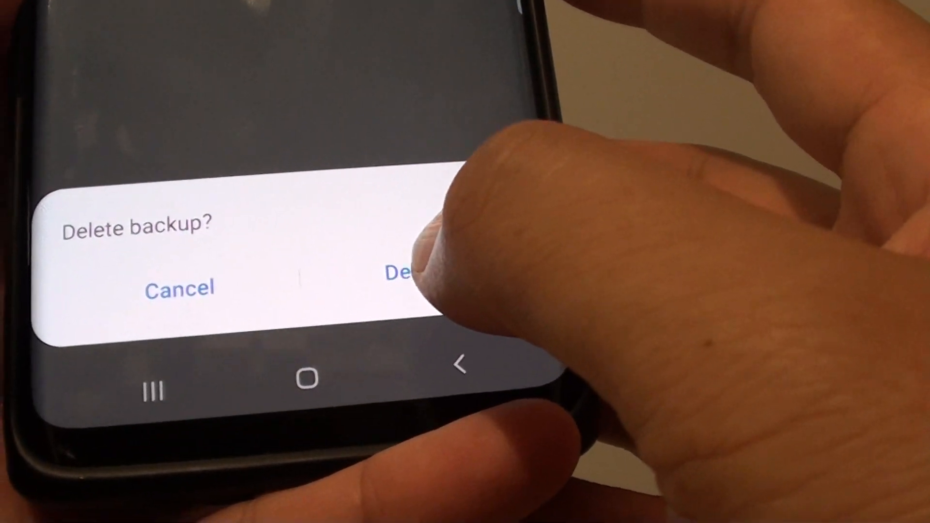
click(410, 274)
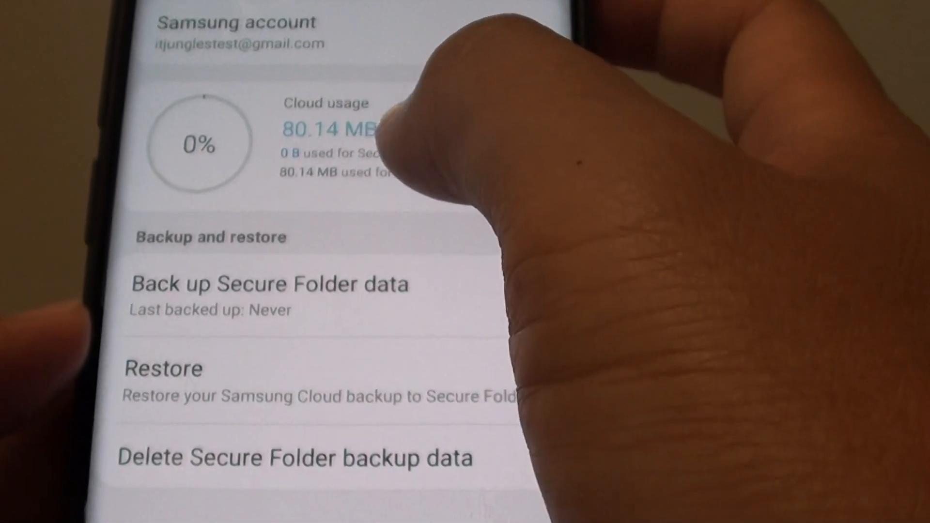
scroll(down, 3)
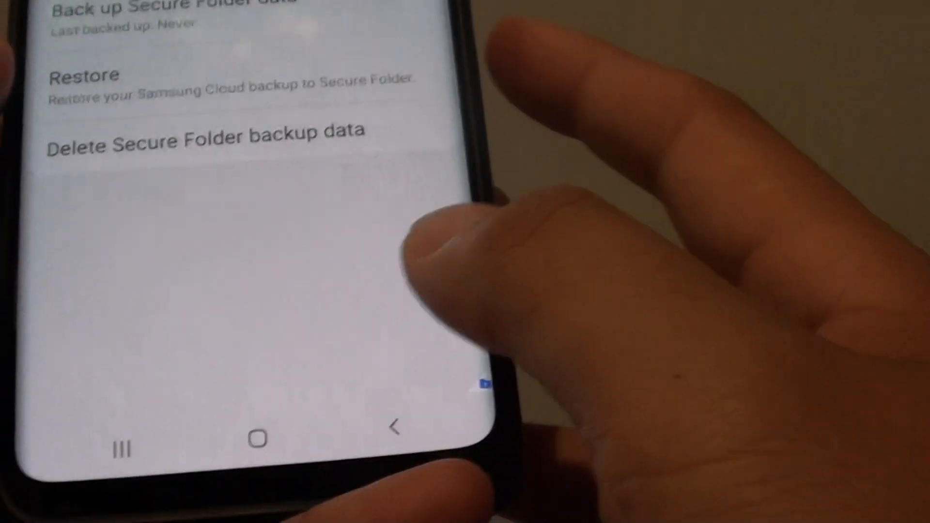